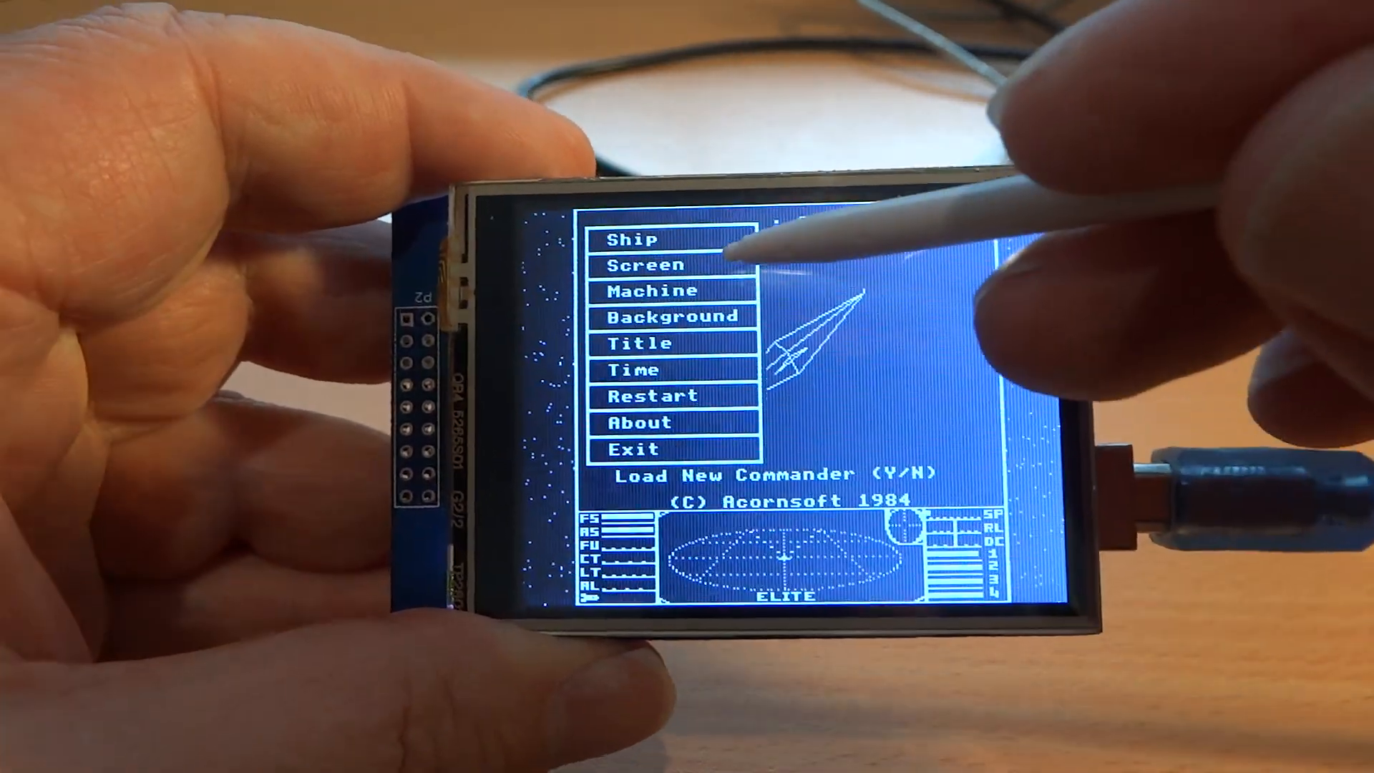
Step: Bring up the ship selection list (Adder through Viper, CLOCK, RANDOM) from the menu
click(631, 239)
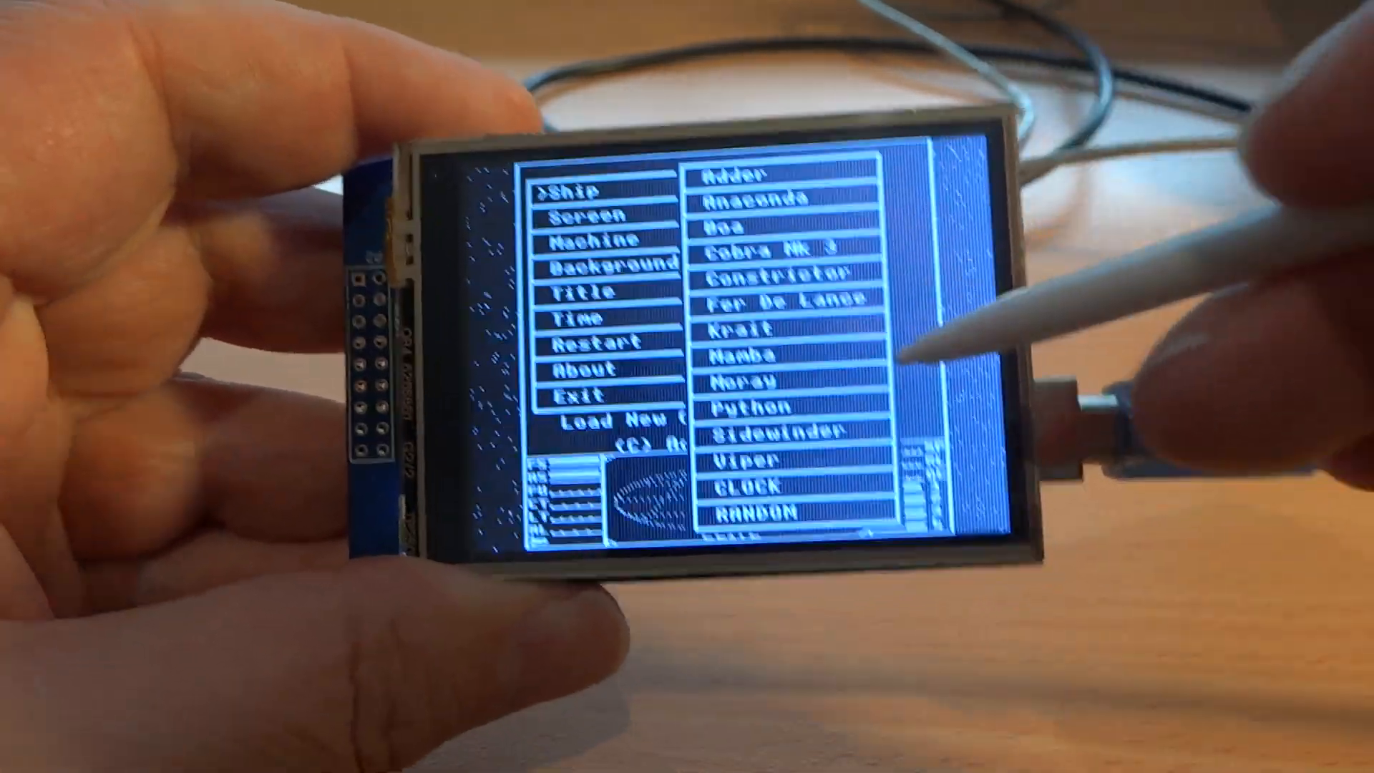